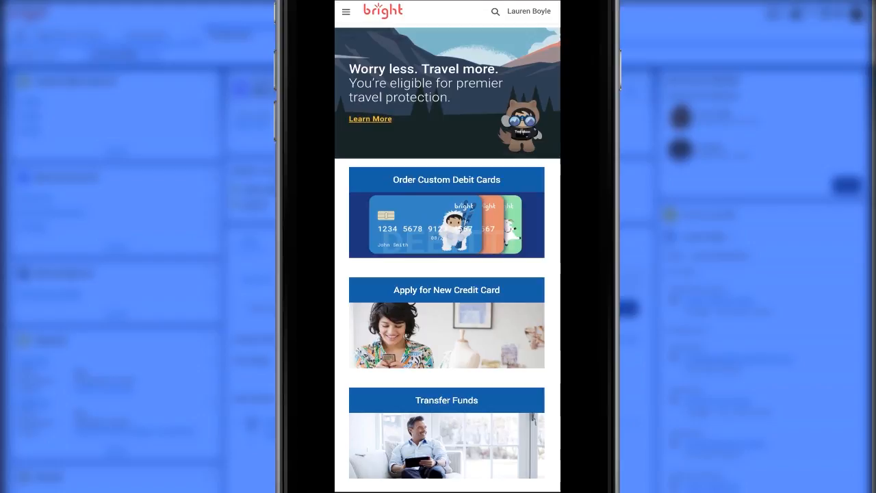
Review the Order Custom Debit Cards page and begin with Let's Get Started.
{"action": "scroll", "scroll_direction": "down", "scroll_amount": 3}
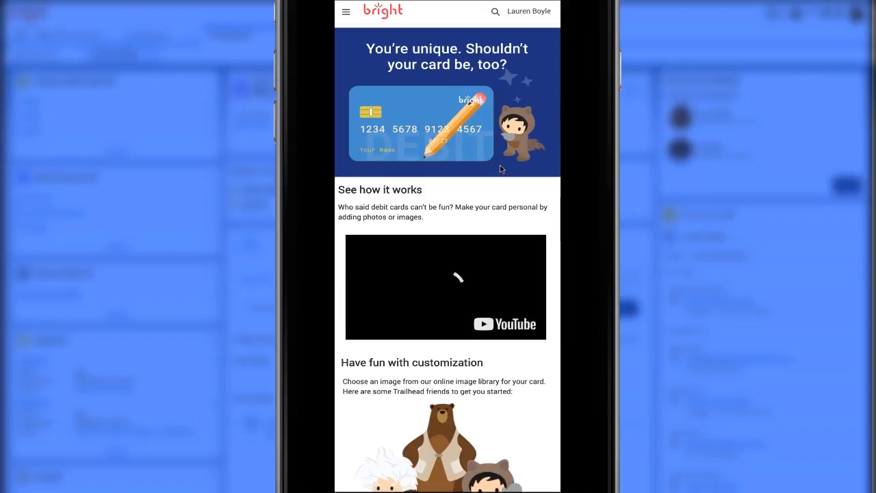
{"action": "scroll", "scroll_direction": "down", "scroll_amount": 3}
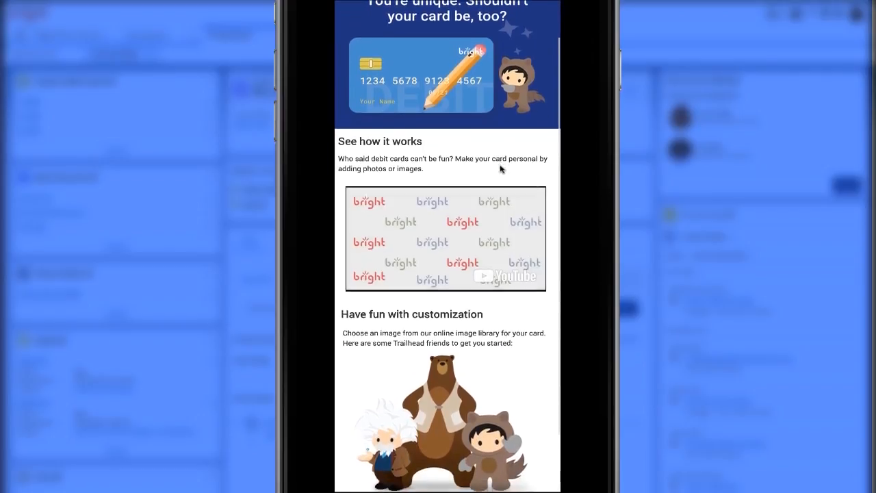
{"action": "scroll", "scroll_direction": "down", "scroll_amount": 3}
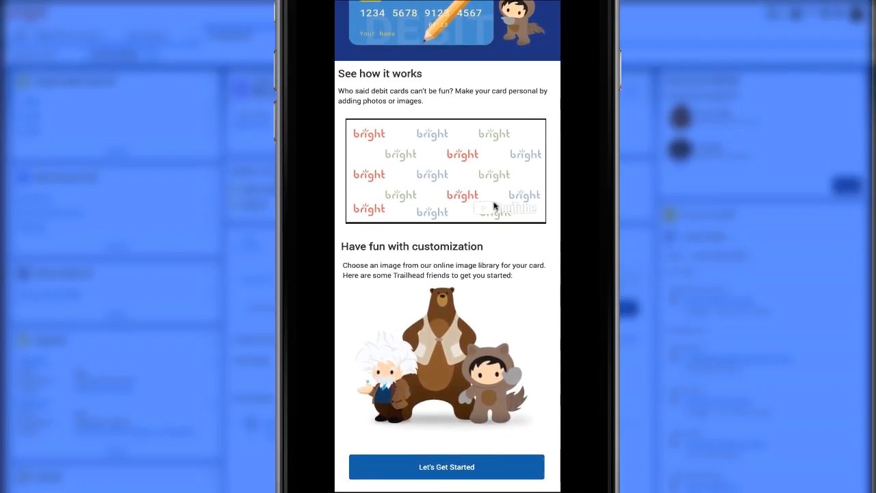
{"action": "left_click", "coordinate": [446, 466]}
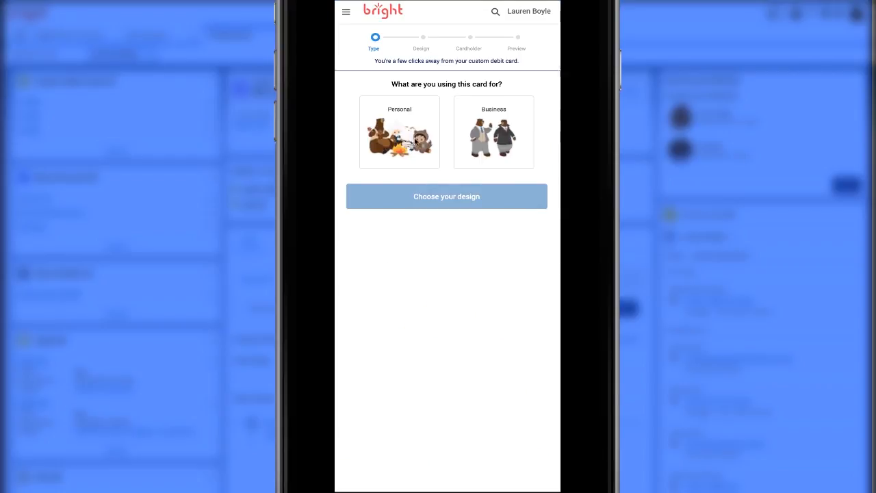
Select Personal use with the Limited Edition Astro Yeti design and continue to Choose cardholder.
{"action": "left_click", "coordinate": [446, 197]}
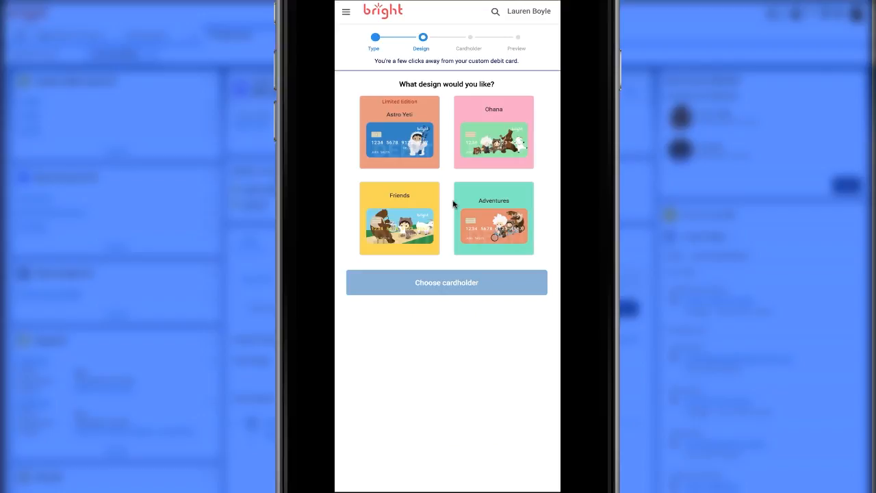
{"action": "left_click", "coordinate": [400, 132]}
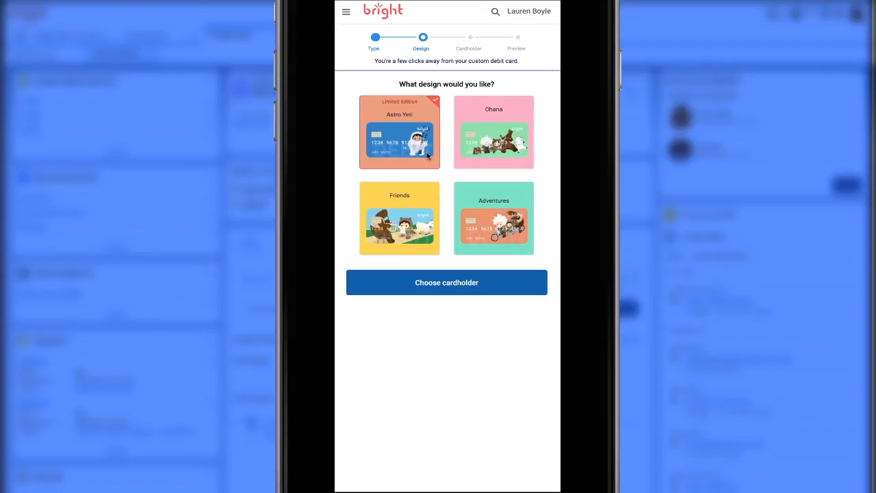
{"action": "mouse_move", "coordinate": [446, 282]}
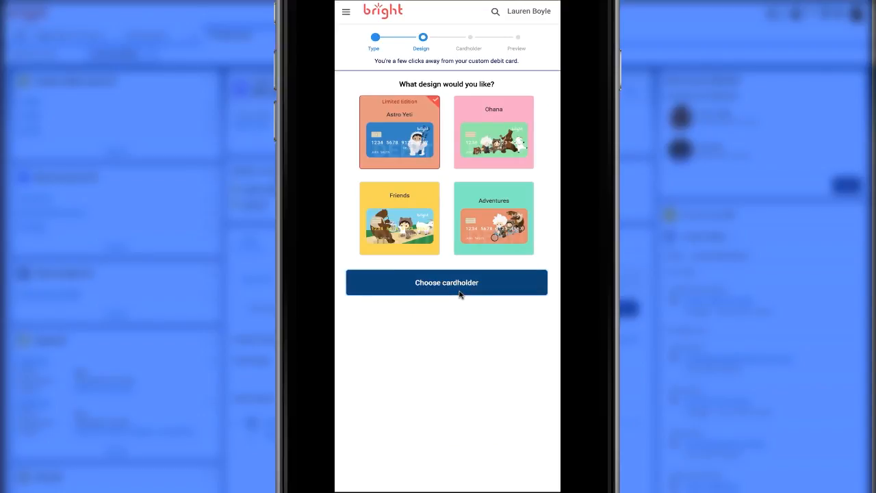
{"action": "left_click", "coordinate": [446, 282]}
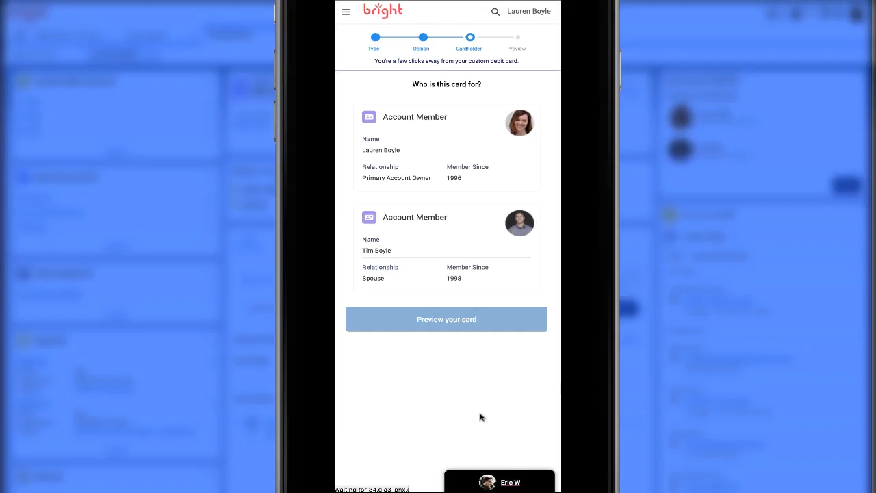
Start a support chat from the widget at the bottom of the cardholder step.
{"action": "left_click", "coordinate": [499, 482]}
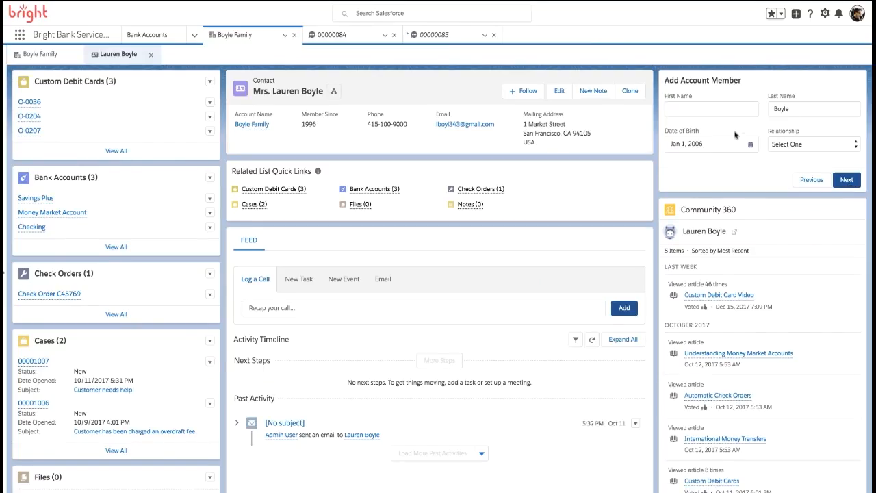
Add account member Katie with her date of birth and relationship Daughter, and save her.
{"action": "type", "text": "Katie"}
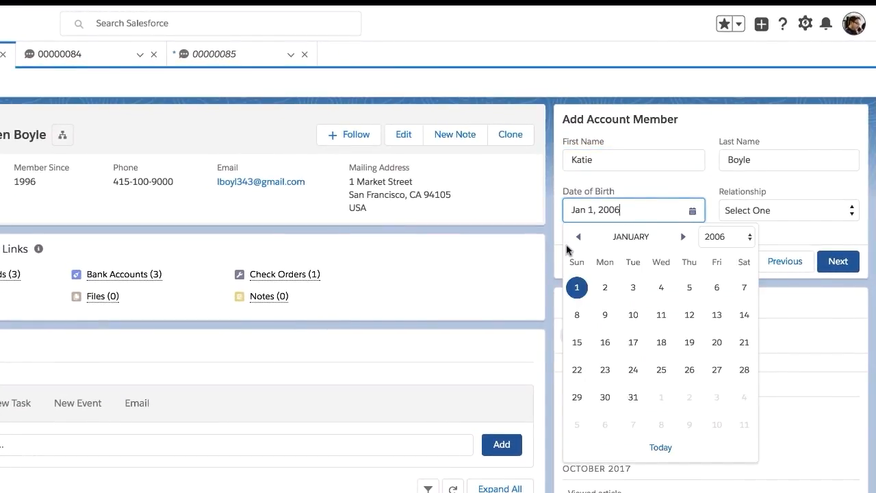
{"action": "left_click", "coordinate": [578, 235]}
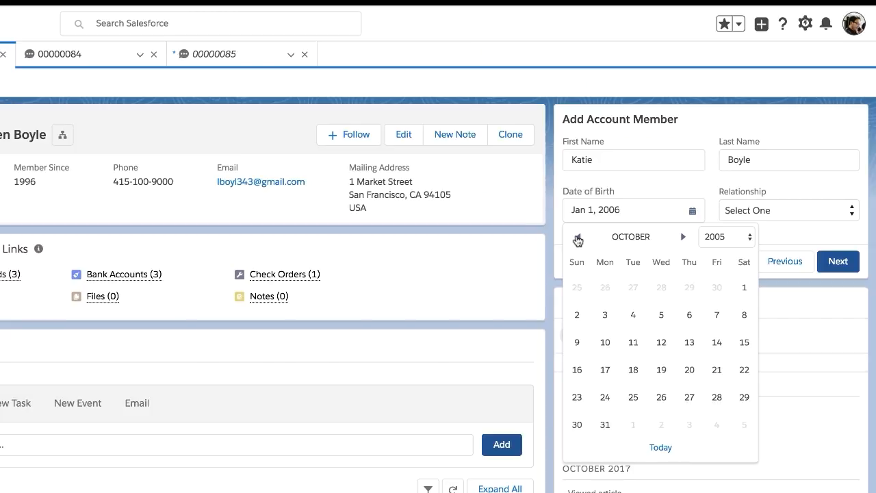
{"action": "left_click", "coordinate": [727, 236]}
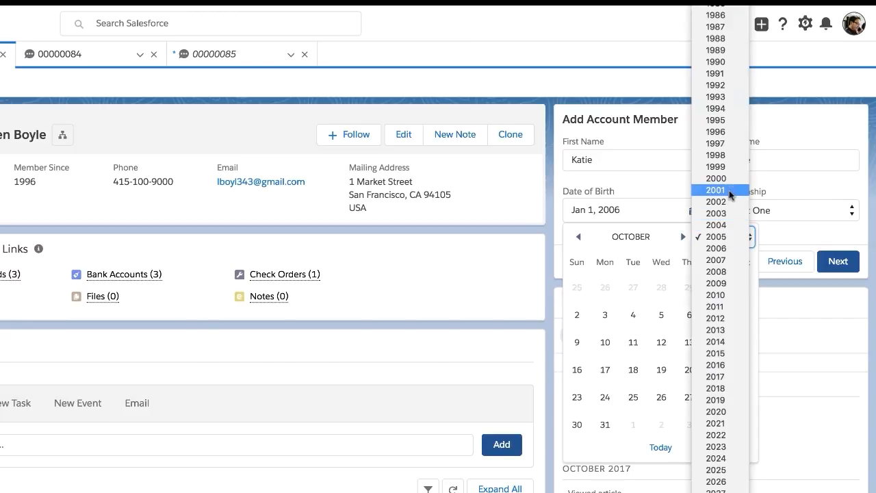
{"action": "left_click", "coordinate": [714, 201]}
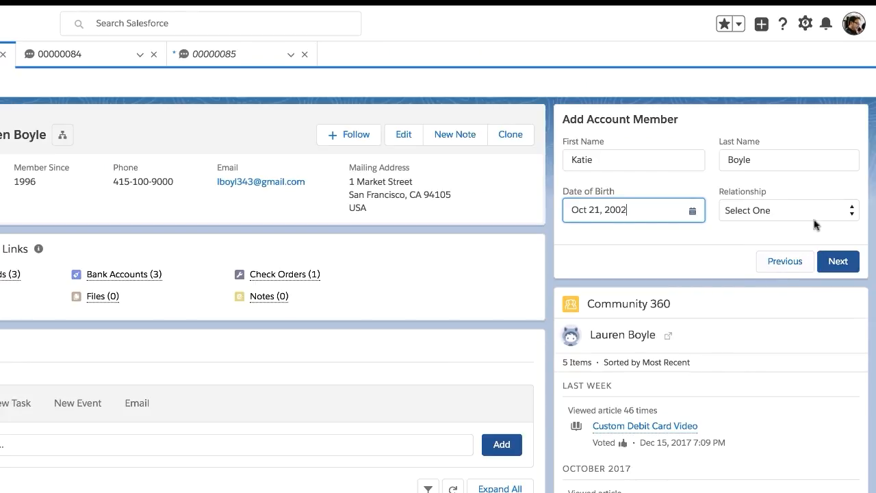
{"action": "left_click", "coordinate": [788, 211]}
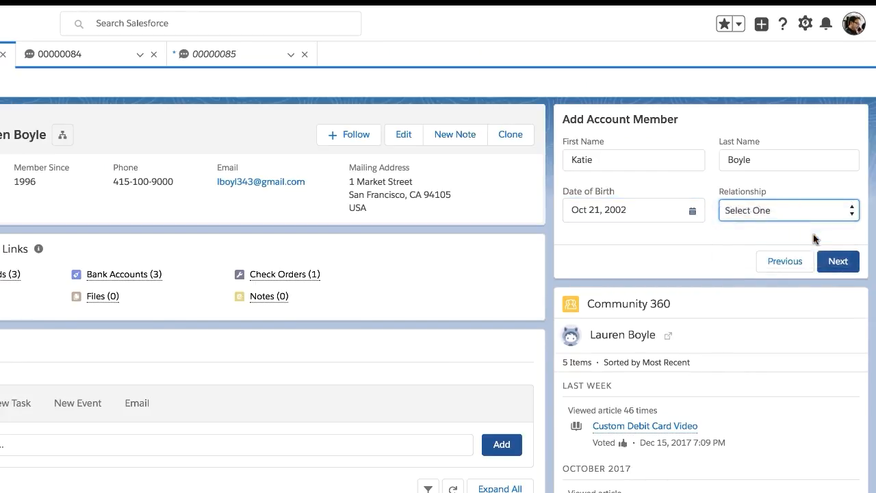
{"action": "left_click", "coordinate": [837, 260]}
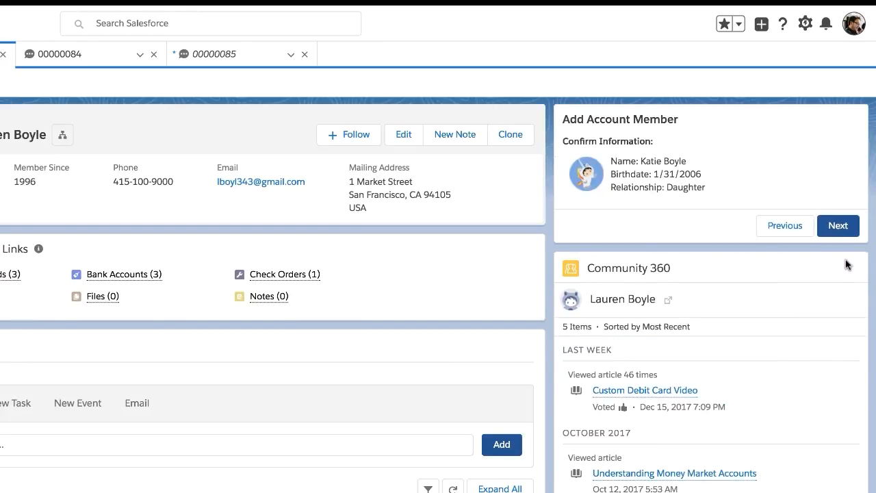
{"action": "left_click", "coordinate": [837, 225]}
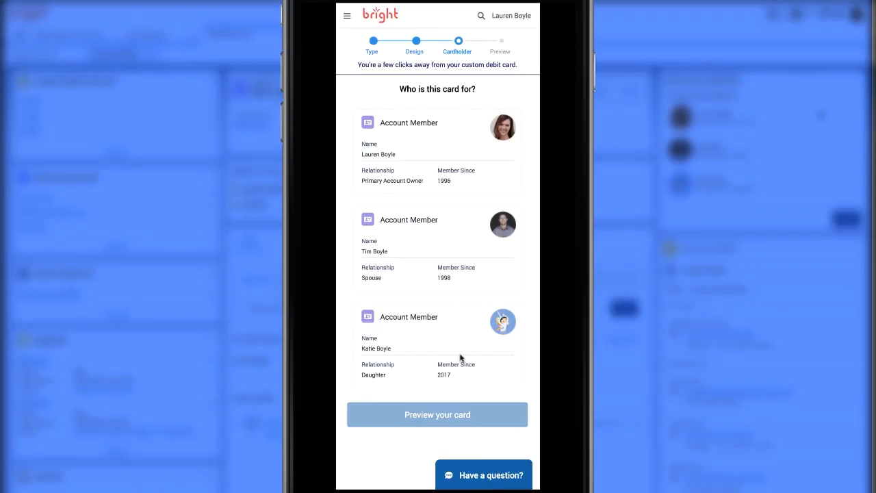
{"action": "left_click", "coordinate": [436, 342]}
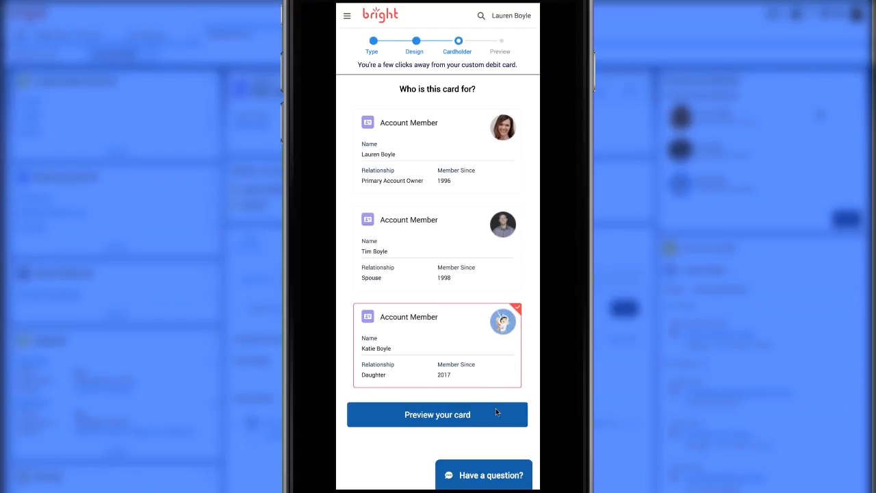
{"action": "left_click", "coordinate": [438, 413]}
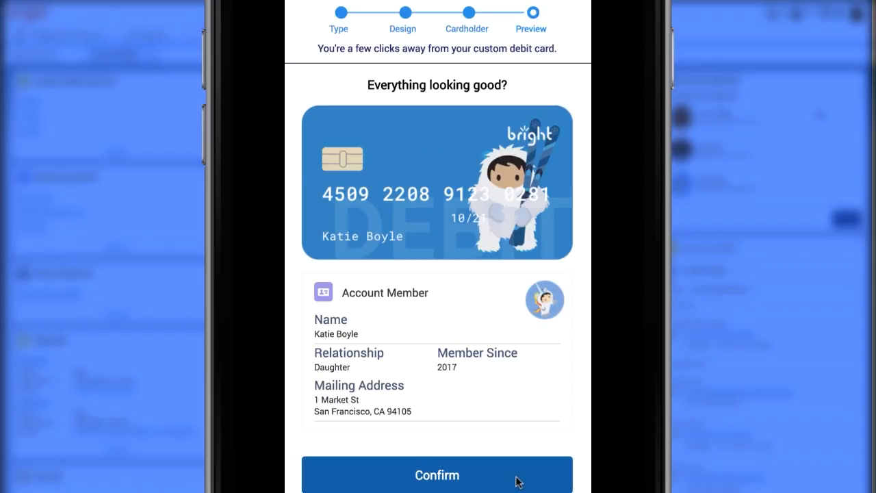
Confirm the application to reach the confirmation with reference number AX7GB91.
{"action": "left_click", "coordinate": [437, 473]}
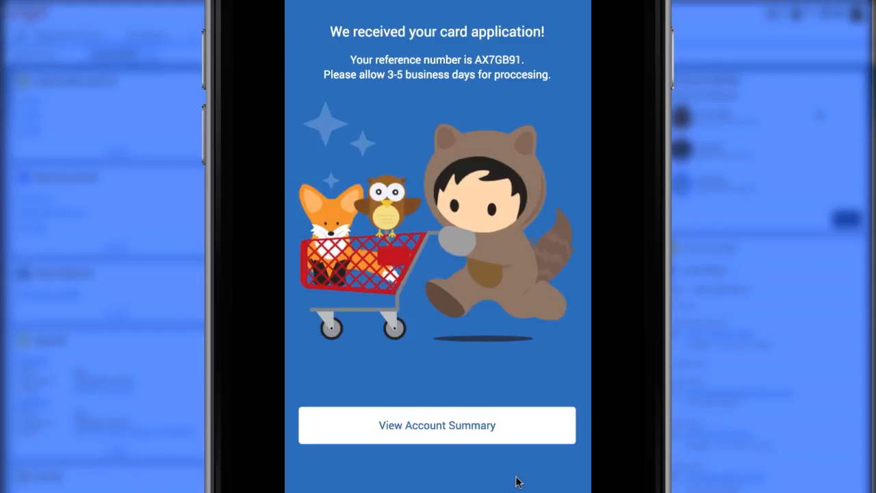